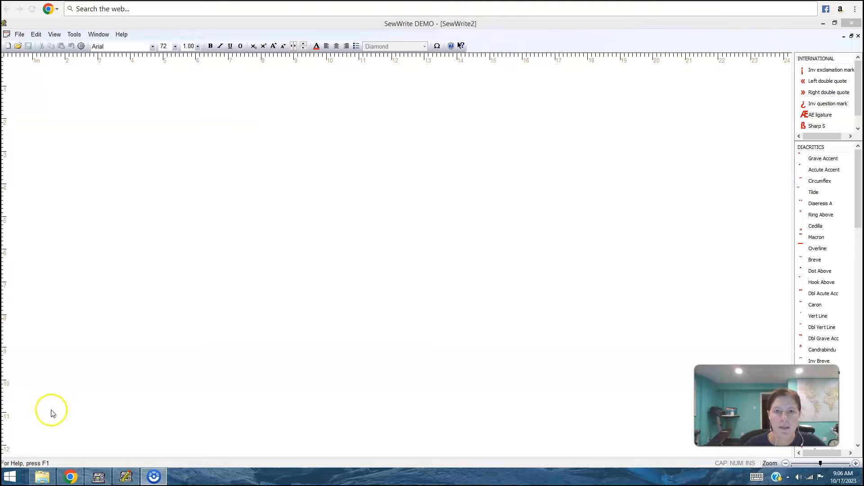
mouse_move(131, 336)
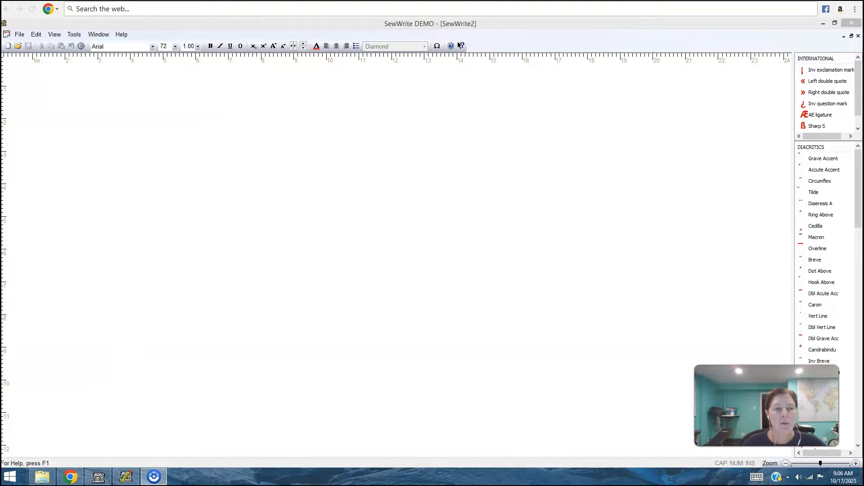
mouse_move(152, 46)
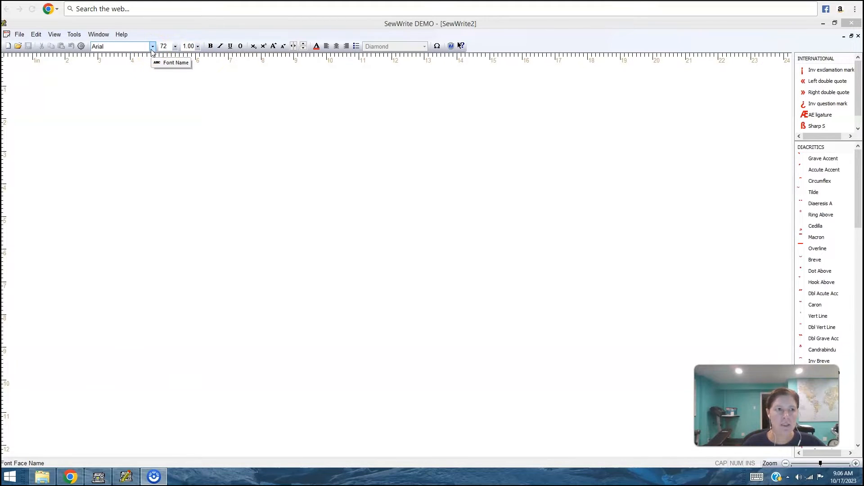
Write the name JULIE in large Arial letters at the top of the page.
click(152, 46)
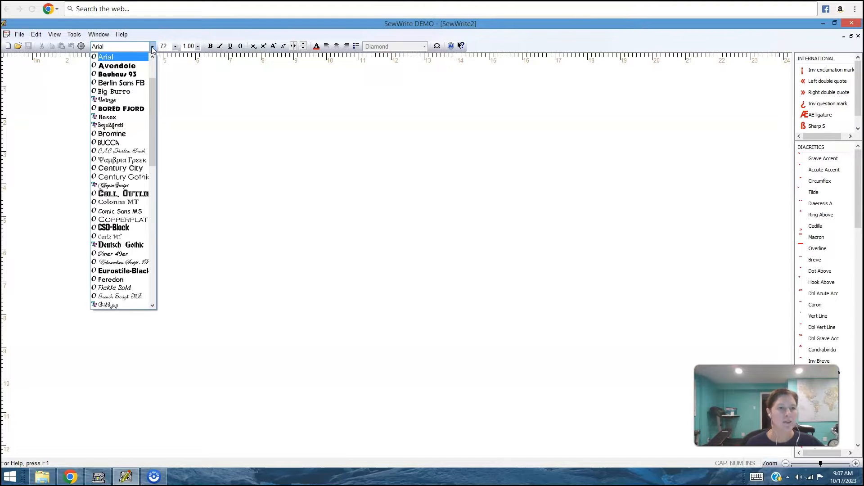
mouse_move(176, 89)
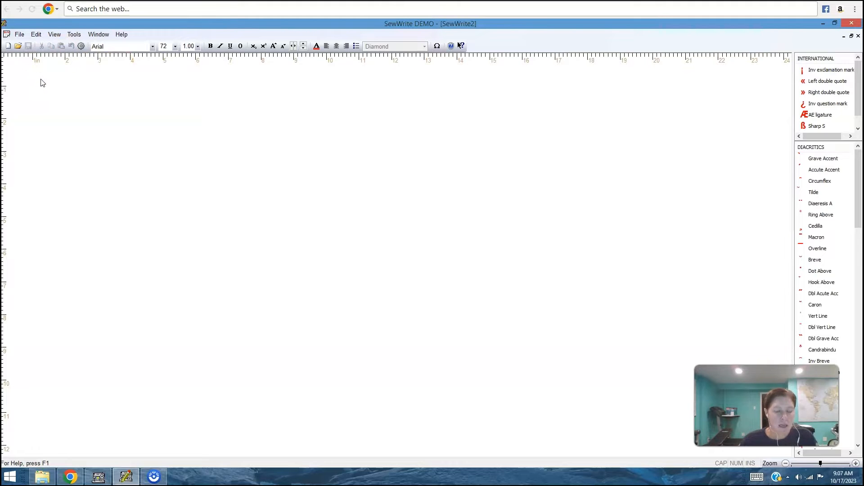
text(JULI)
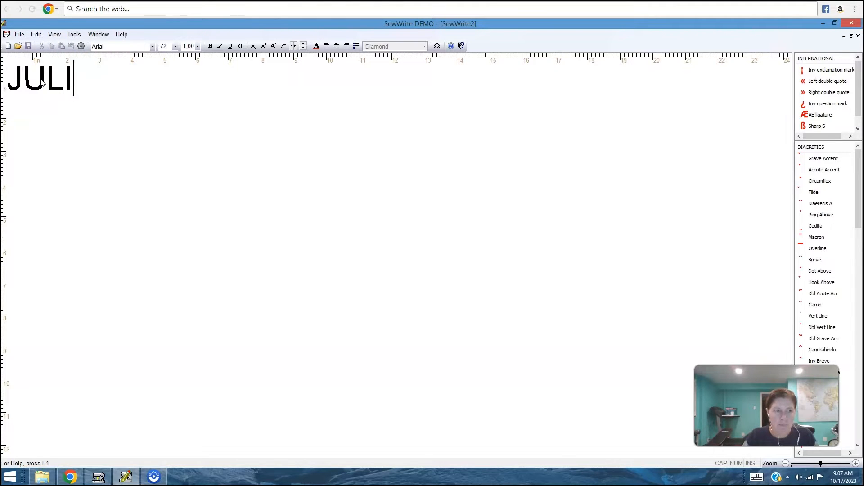
text(E)
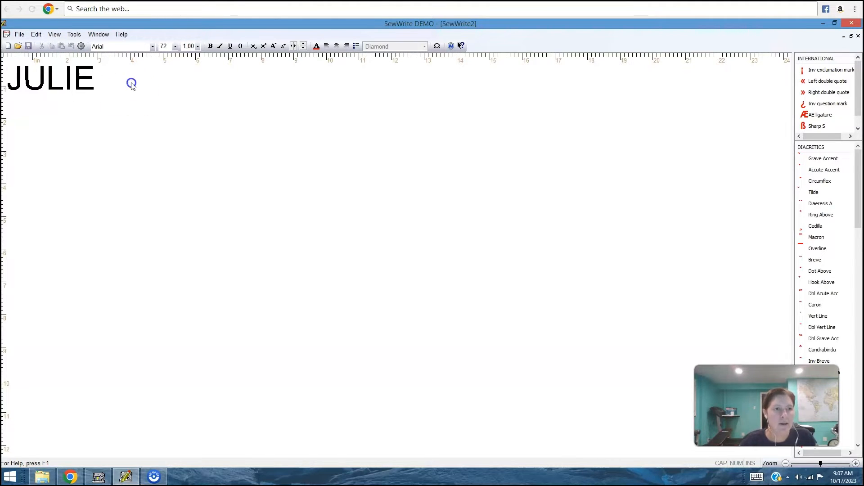
mouse_move(93, 85)
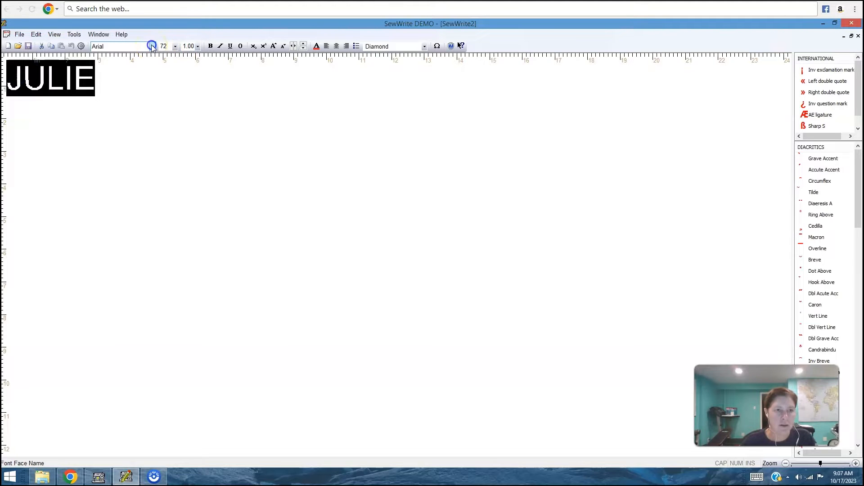
Switch the JULIE lettering from Arial to the Avendole font.
click(152, 46)
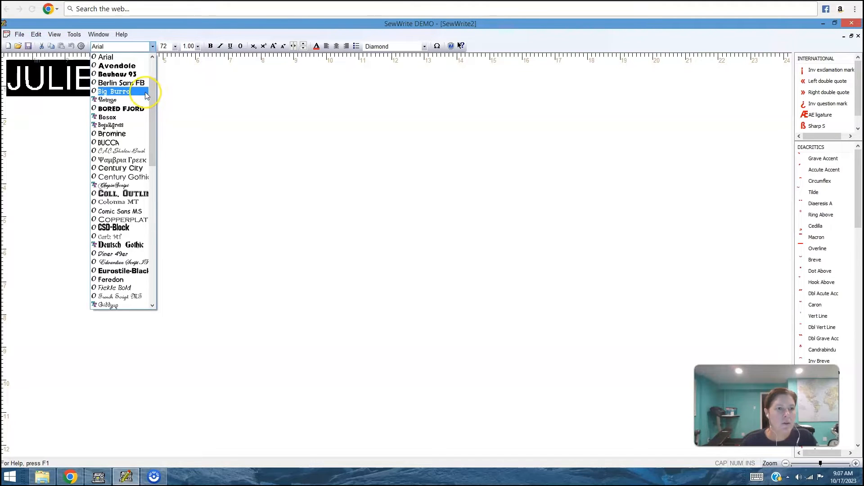
click(116, 66)
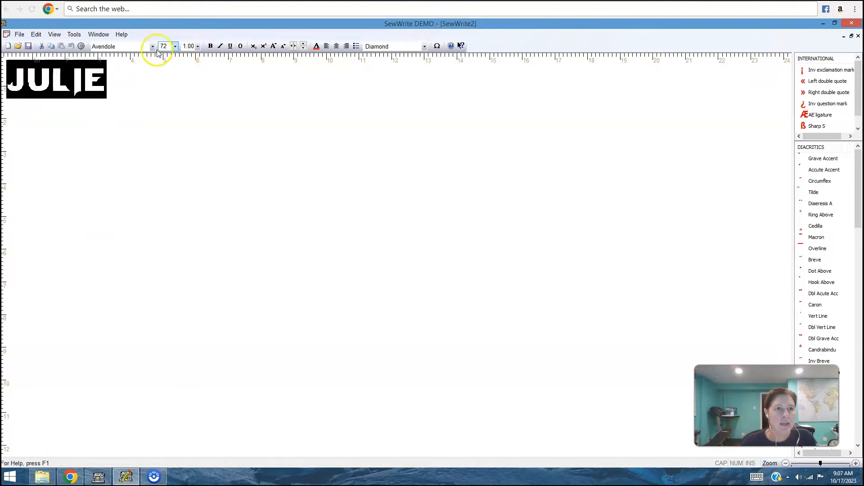
mouse_move(165, 46)
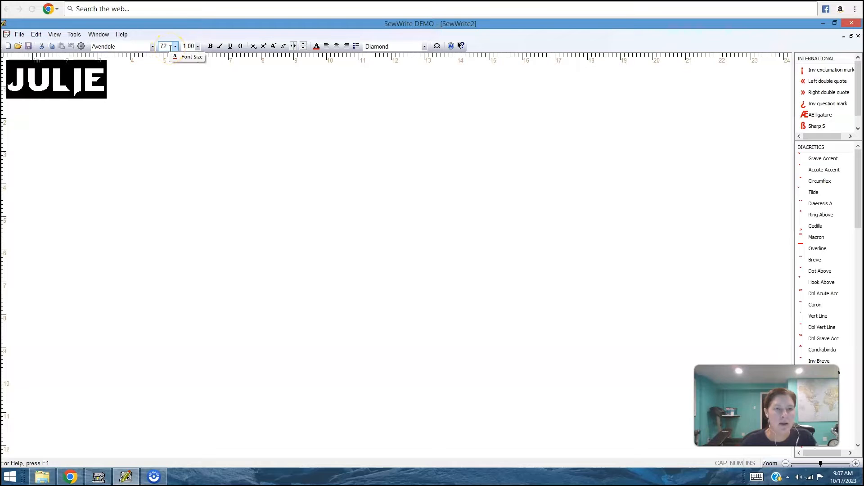
mouse_move(128, 69)
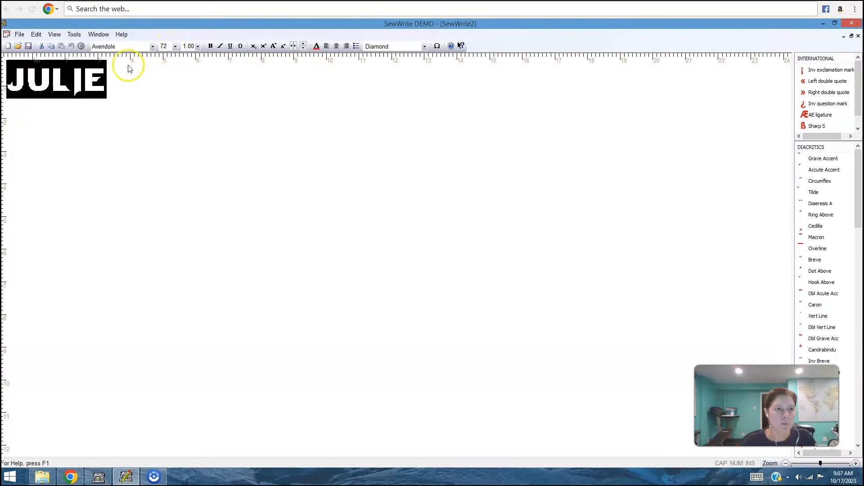
mouse_move(115, 62)
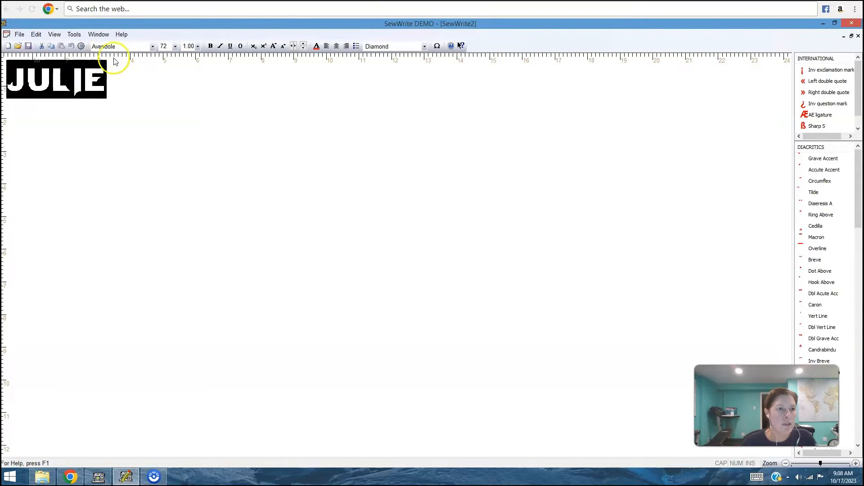
mouse_move(131, 65)
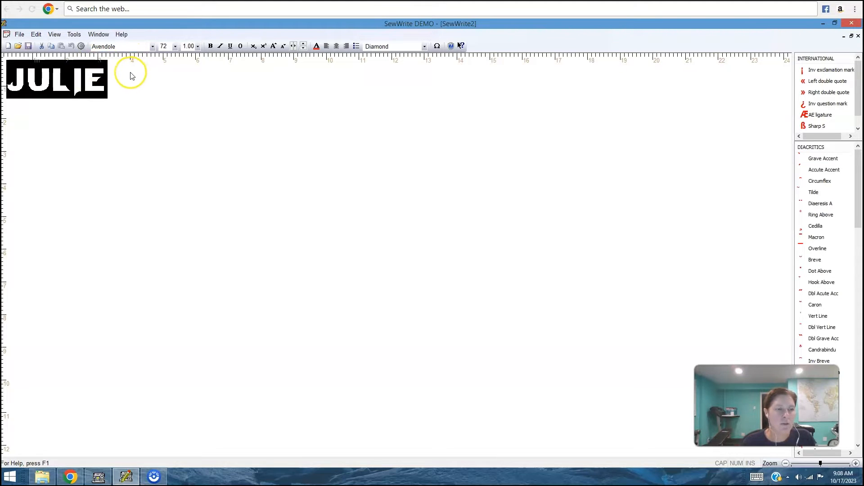
mouse_move(145, 70)
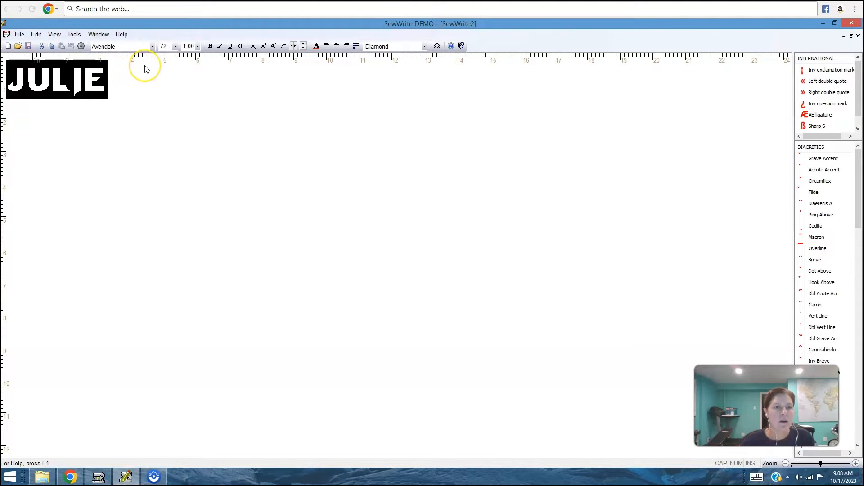
mouse_move(159, 60)
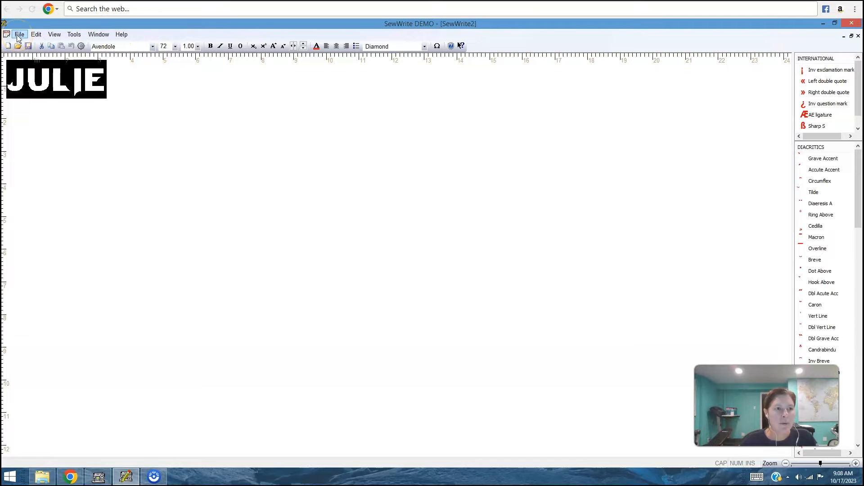
Try size 108, dismiss the under-18 size warning, and set JULIE to font size 85.
click(174, 46)
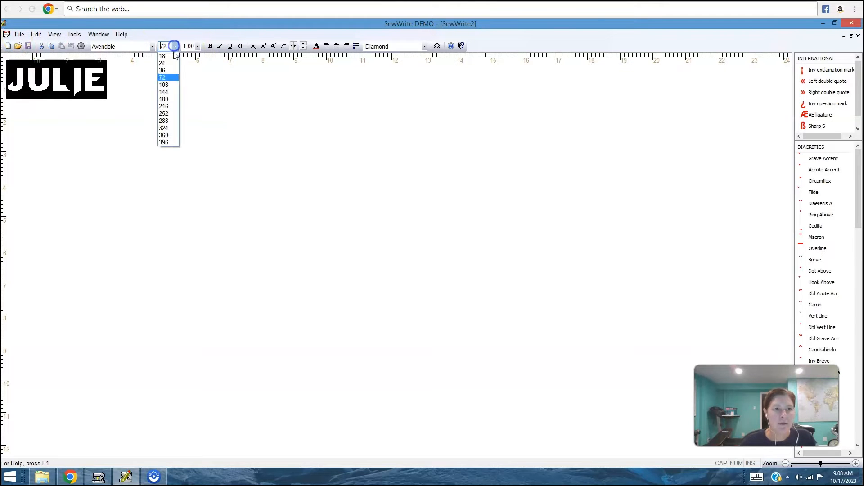
click(164, 85)
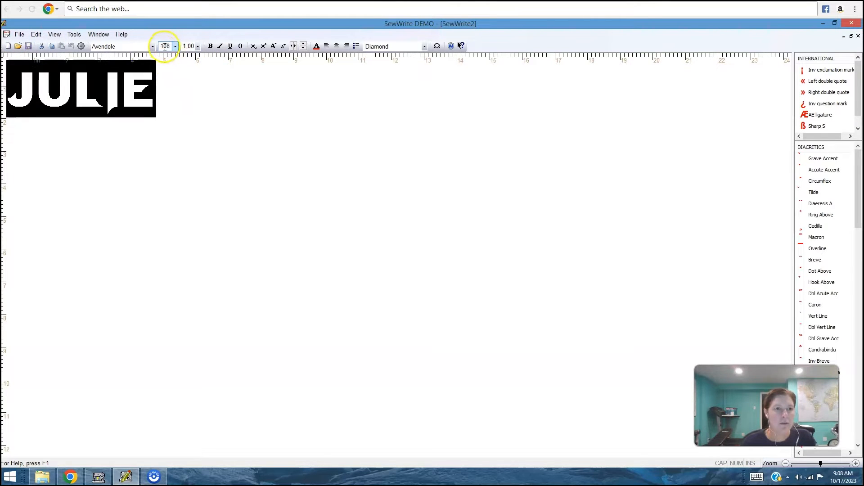
triple_click(164, 46)
text(9)
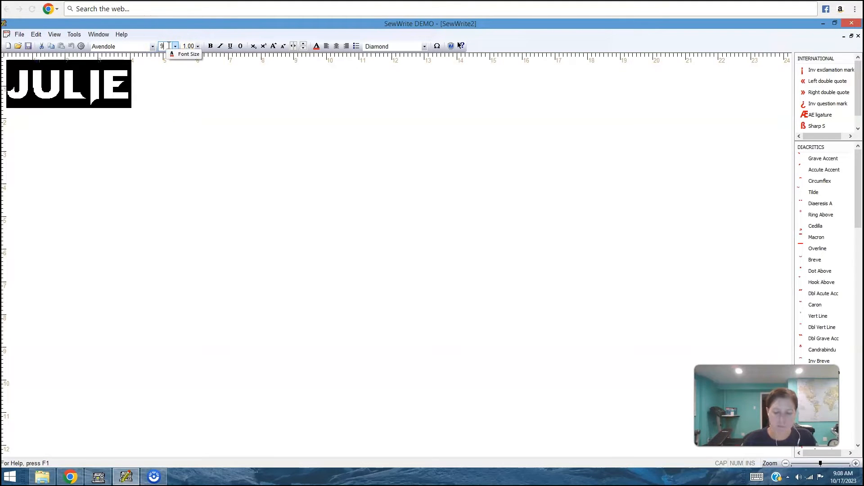
click(176, 46)
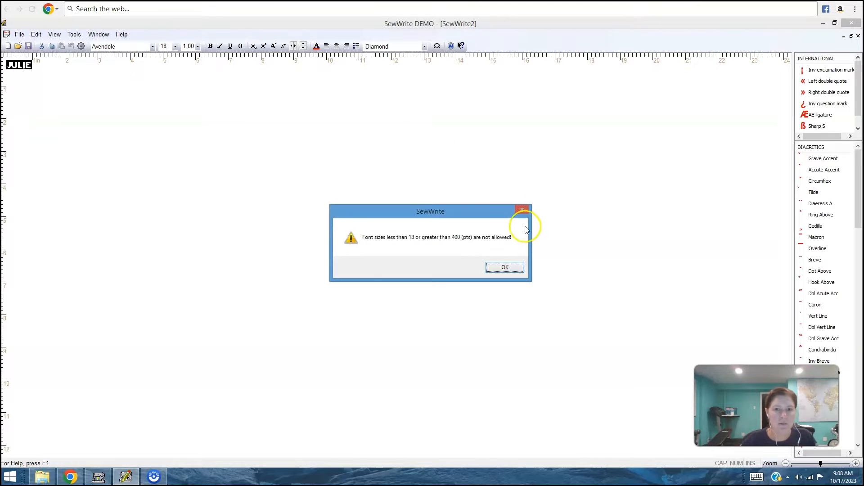
click(504, 267)
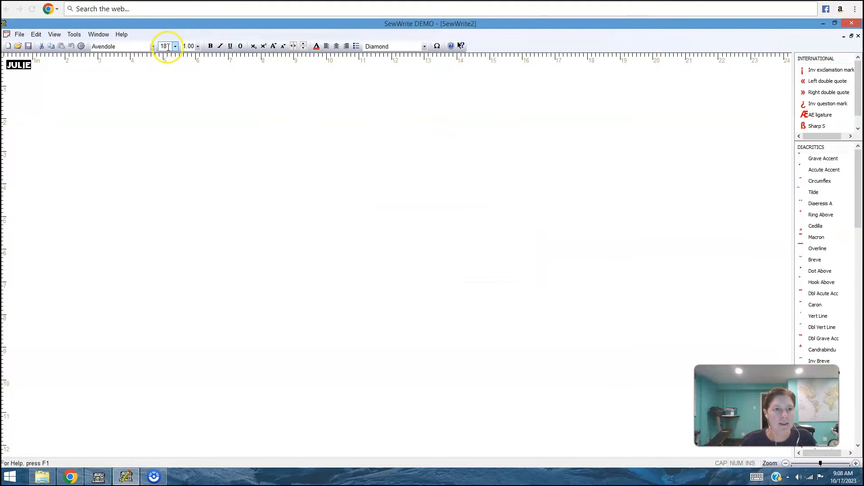
triple_click(164, 46)
text(85)
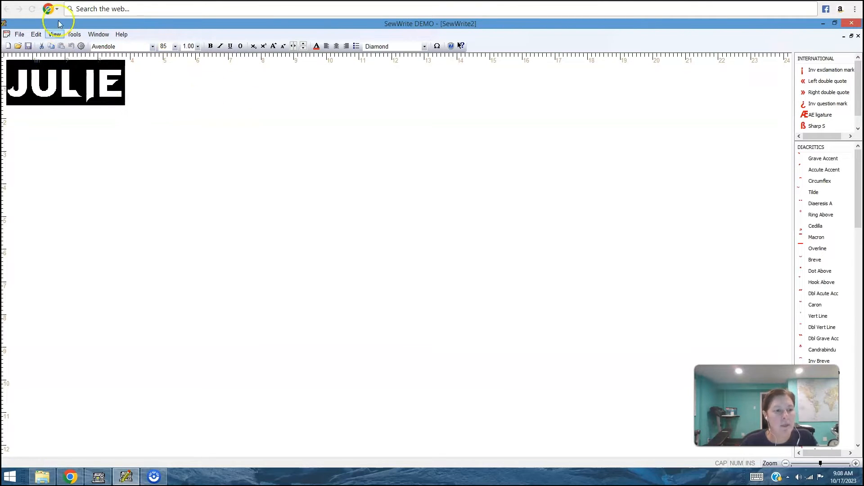
Save the lettering as julie-of-future with a PES embroidery file alongside the document.
click(19, 35)
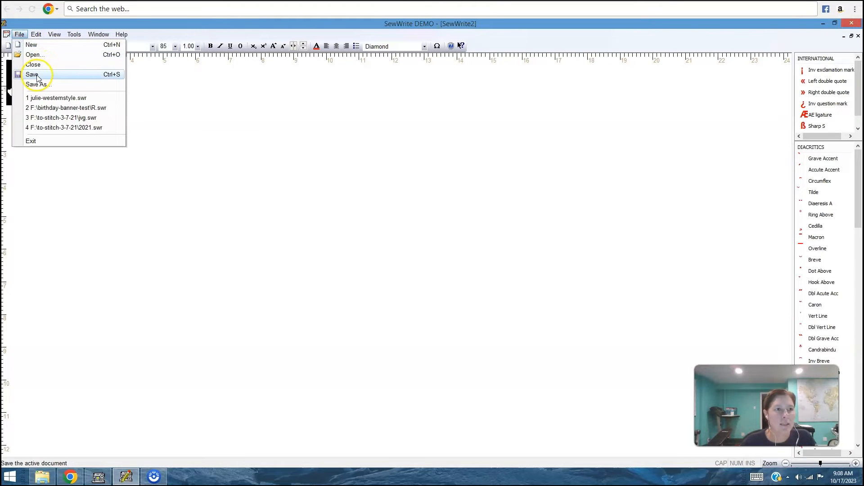
click(32, 74)
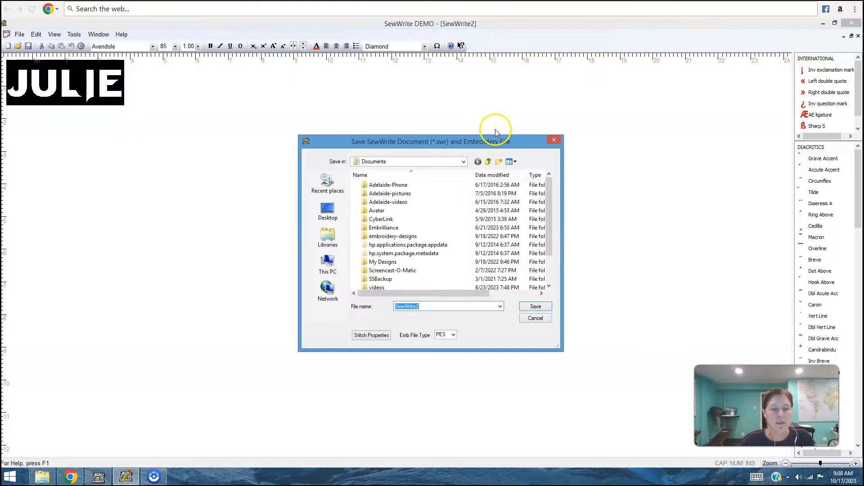
mouse_move(436, 306)
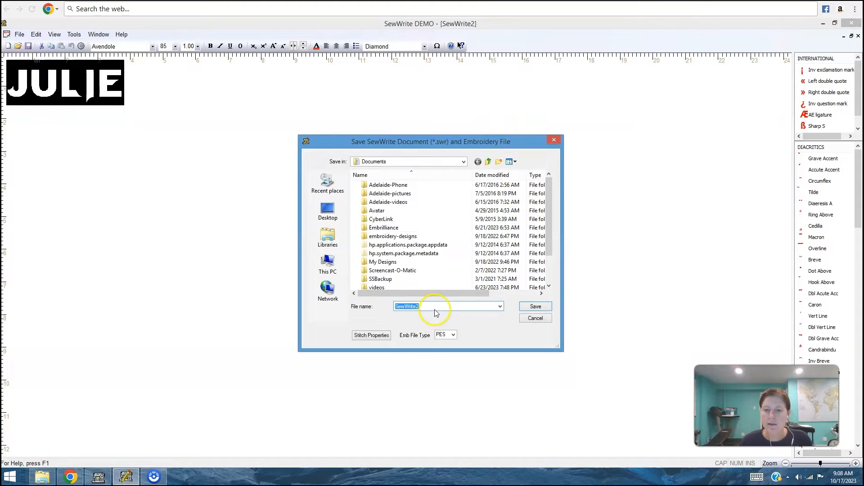
mouse_move(438, 146)
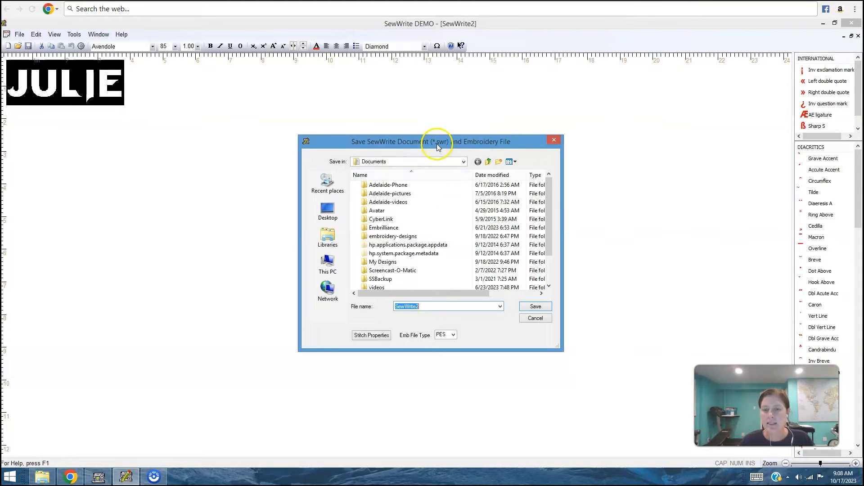
mouse_move(446, 147)
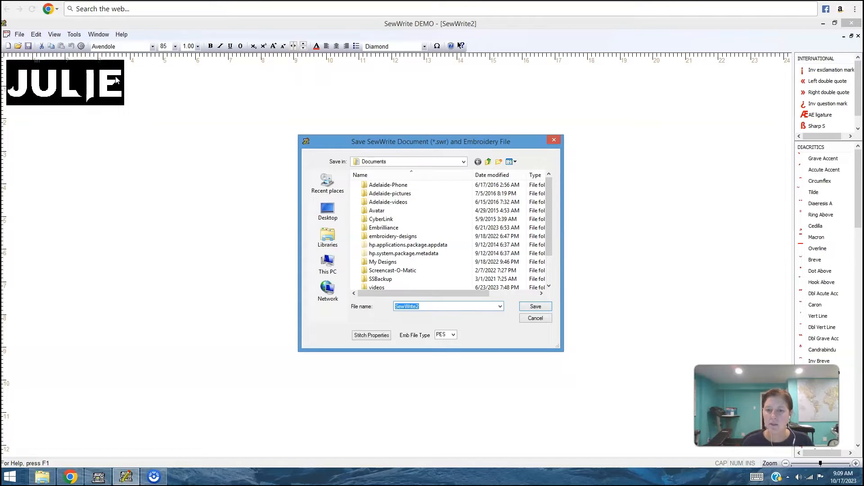
mouse_move(137, 130)
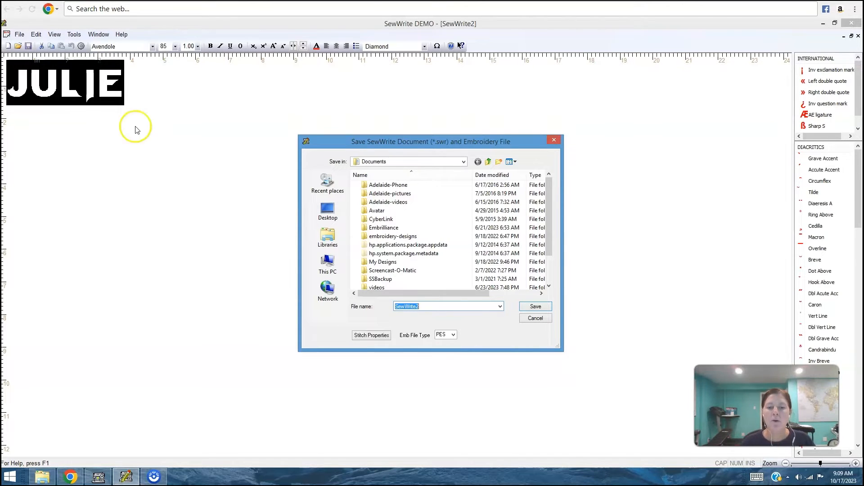
text(julie-of-future)
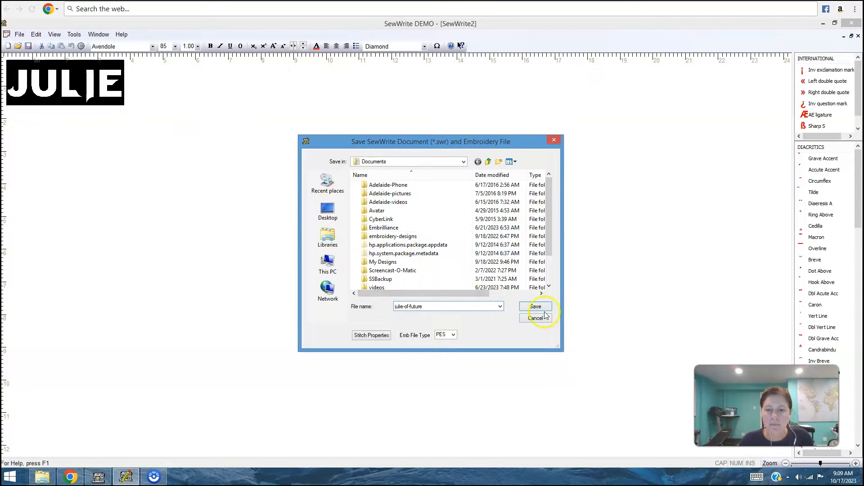
click(534, 306)
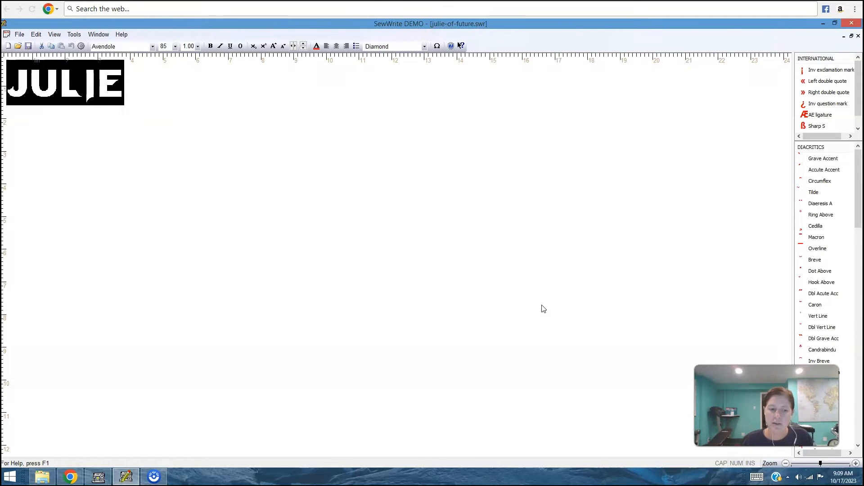
mouse_move(527, 314)
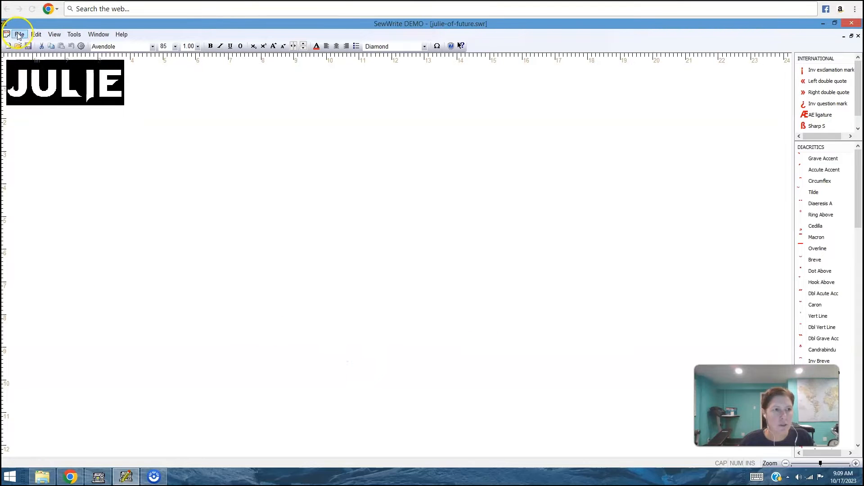
click(19, 35)
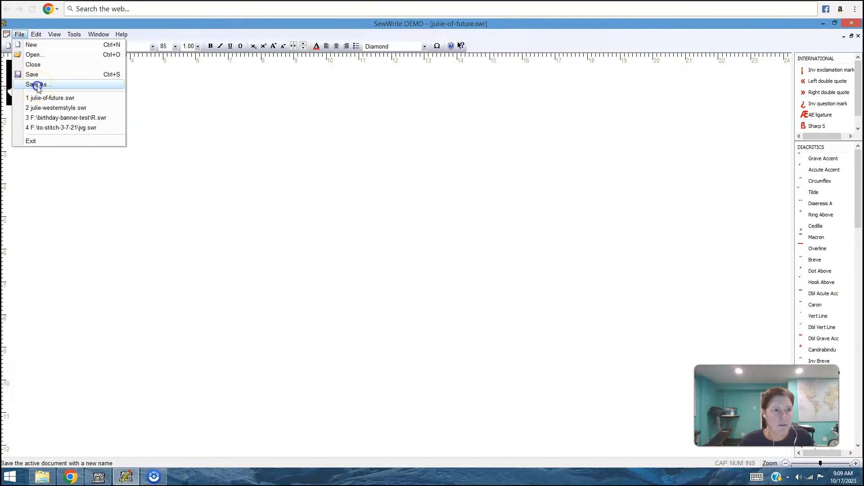
click(37, 83)
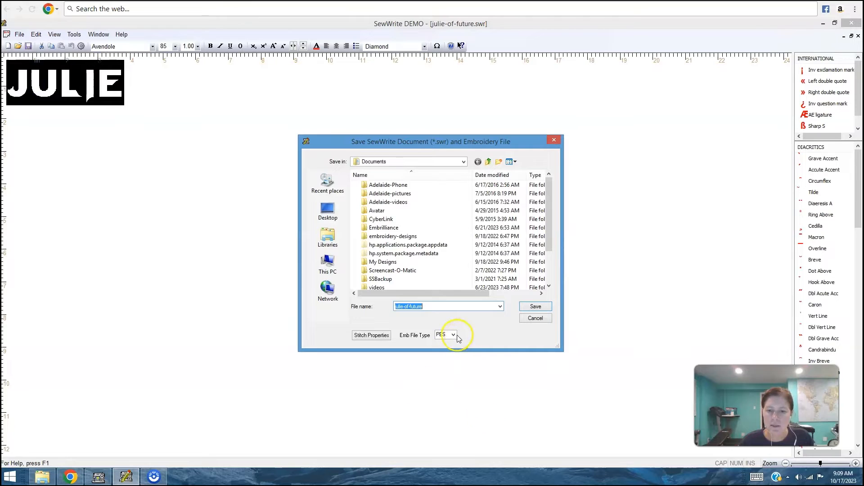
click(453, 335)
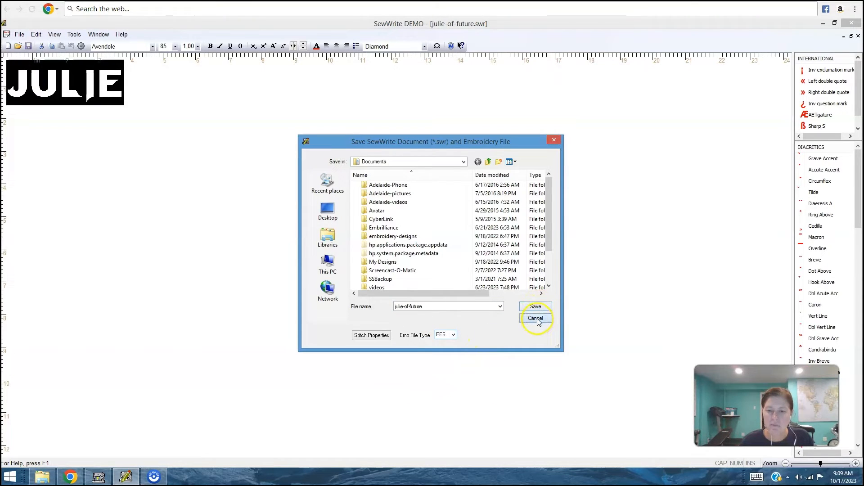
click(535, 318)
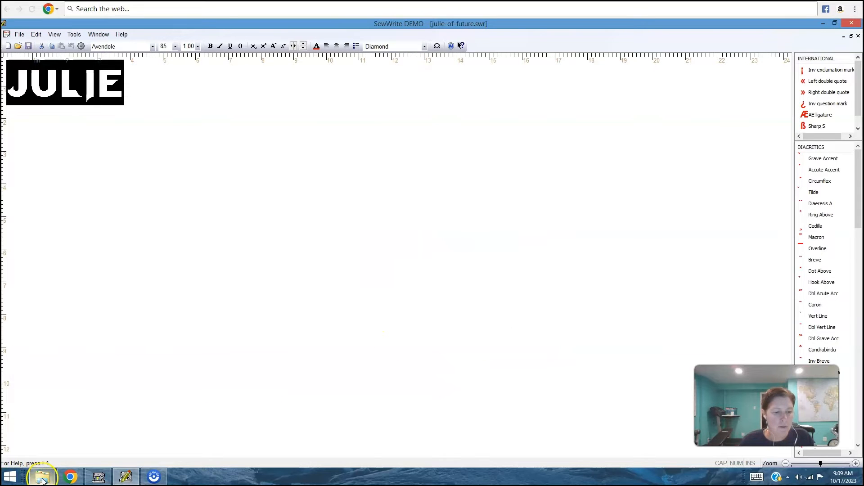
Show the julie-of-future SWR and PES files in the Documents folder.
click(43, 476)
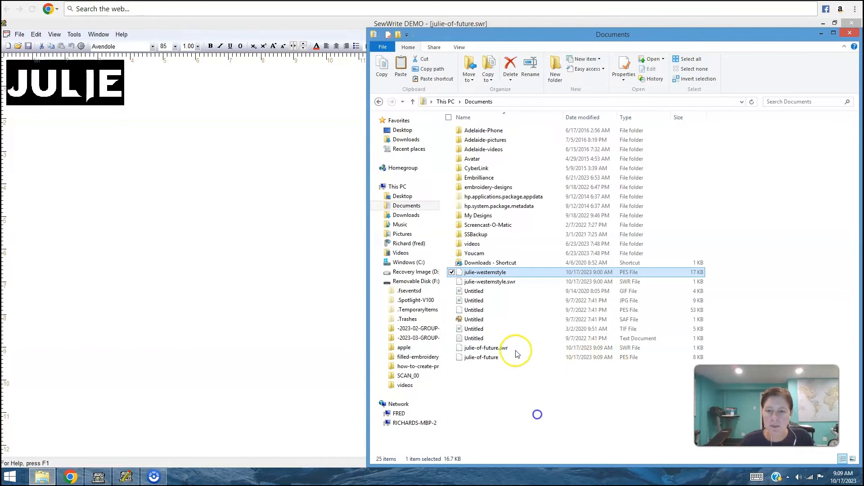
click(485, 347)
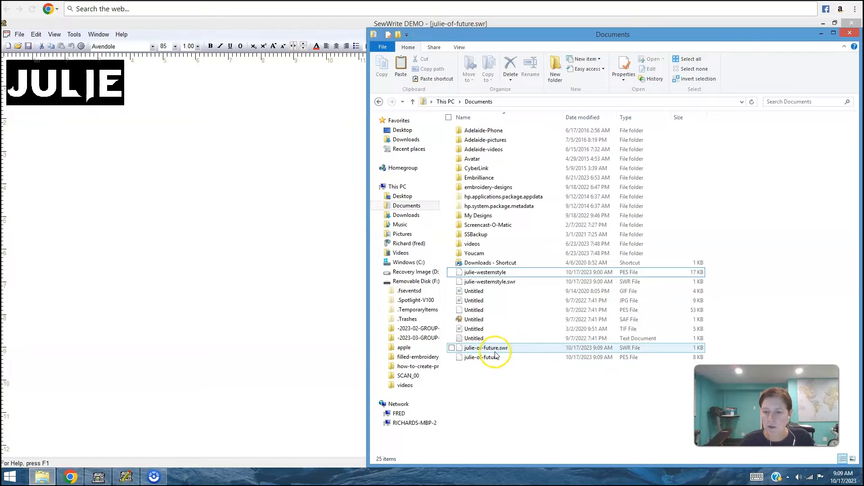
mouse_move(482, 357)
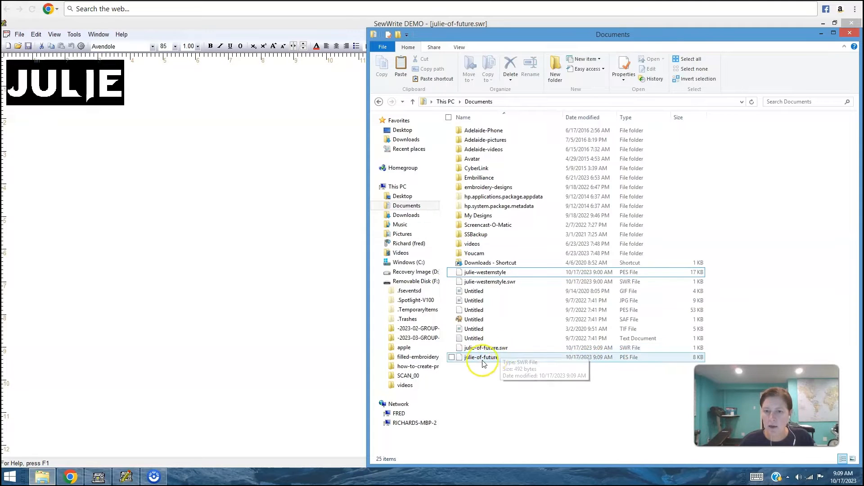
mouse_move(630, 362)
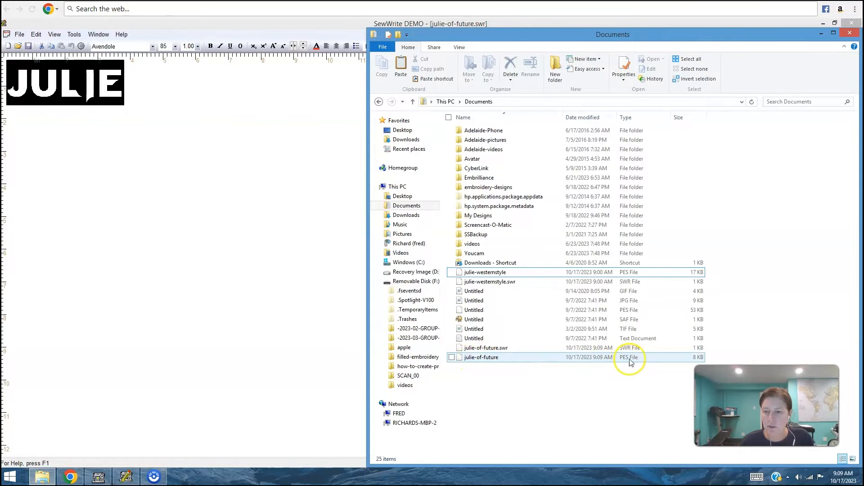
click(221, 438)
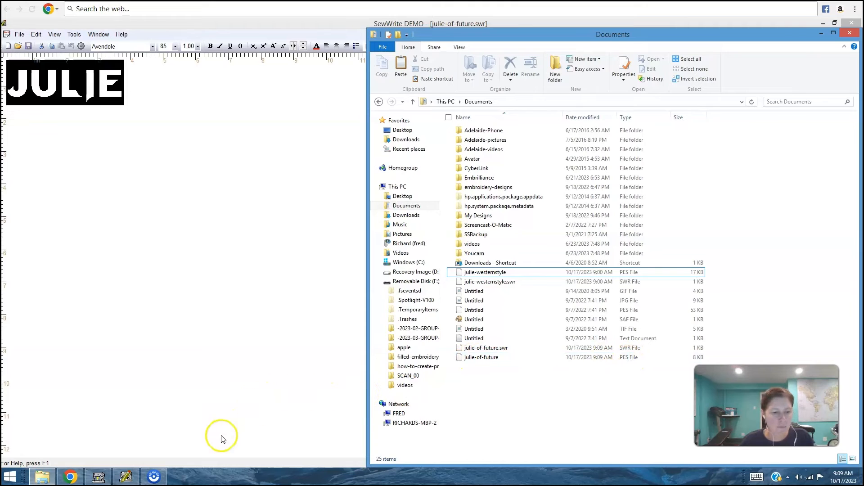
mouse_move(125, 476)
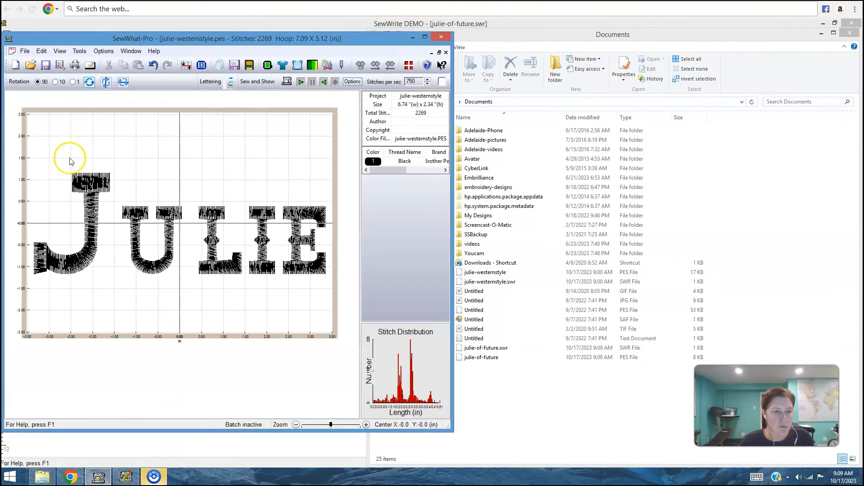
Open julie-of-future.pes in SewWhat-Pro to preview the stitched JULIE design.
click(24, 51)
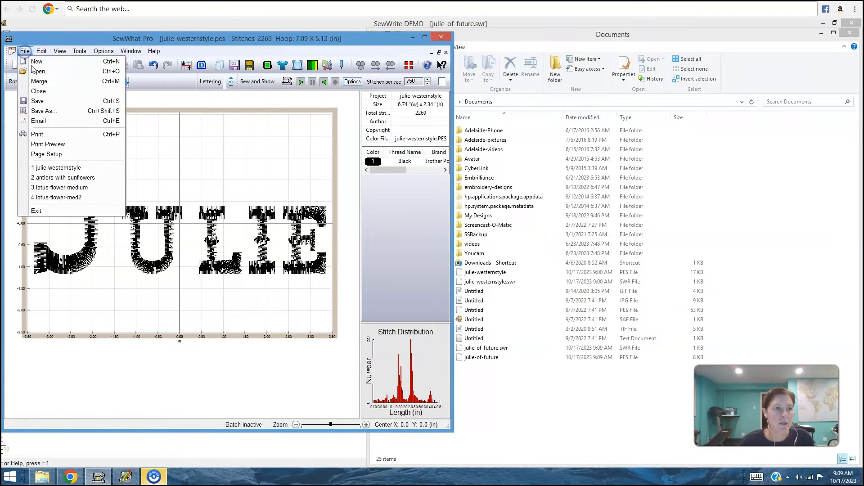
click(40, 71)
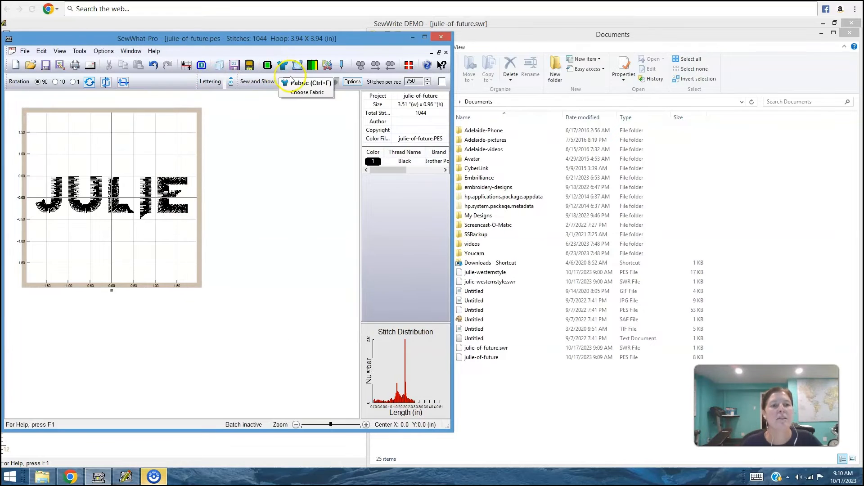
click(301, 82)
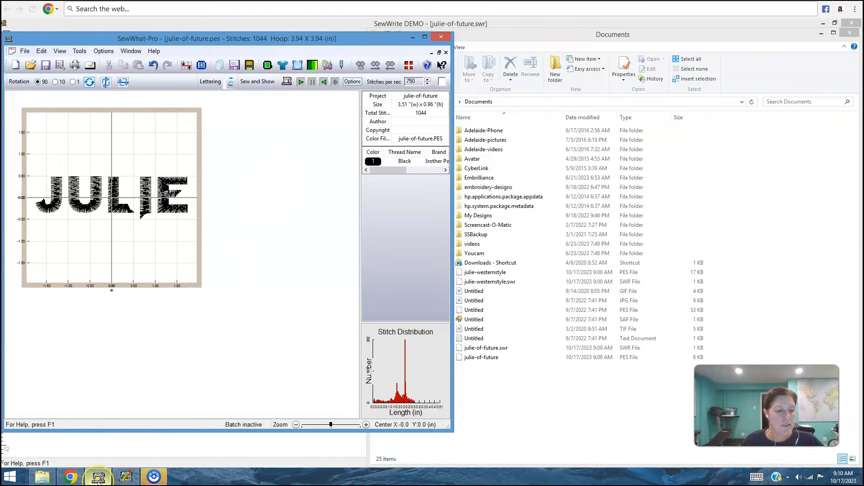
mouse_move(98, 476)
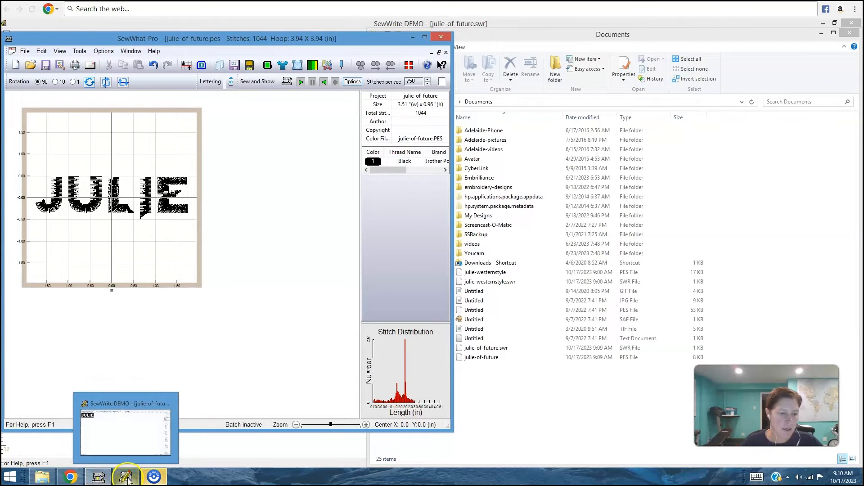
Switch back to the julie-of-future lettering document in SewWrite.
click(126, 427)
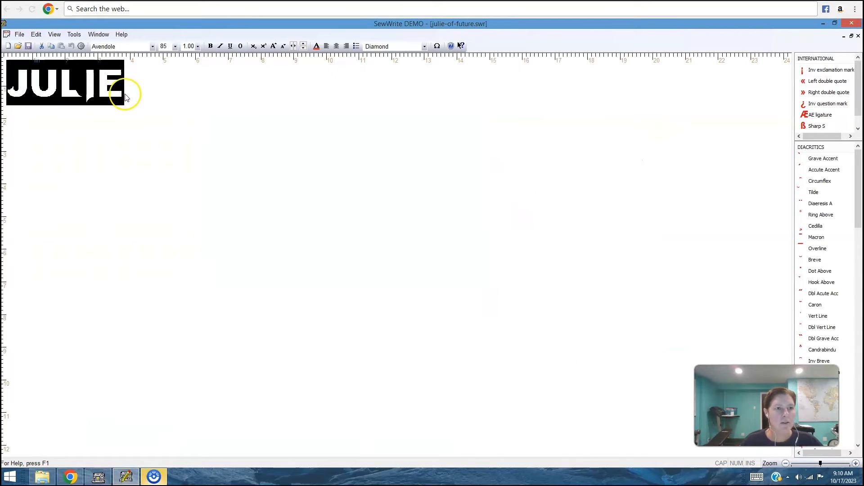
mouse_move(99, 90)
text(JGV)
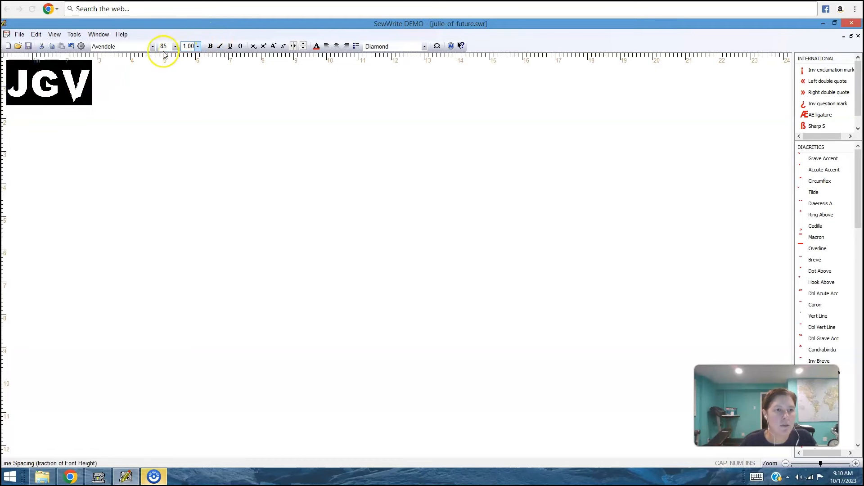
Set the JGV initials in the CSD-Block font instead of Avendole.
click(152, 46)
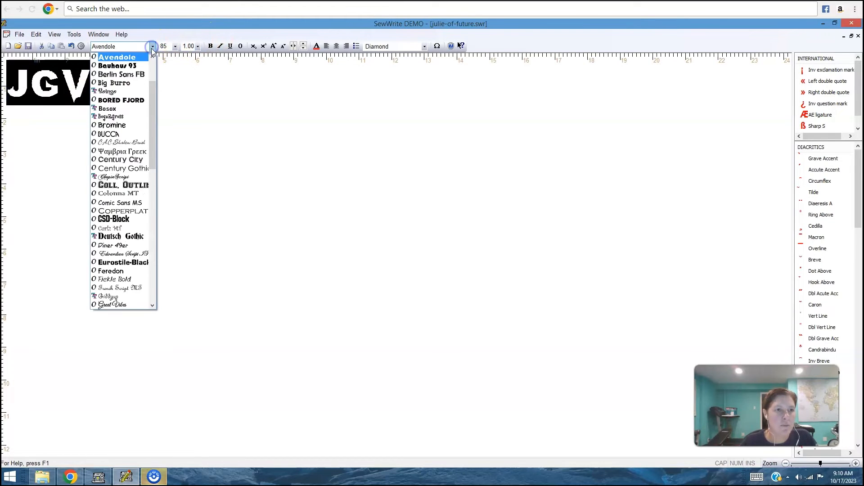
mouse_move(155, 107)
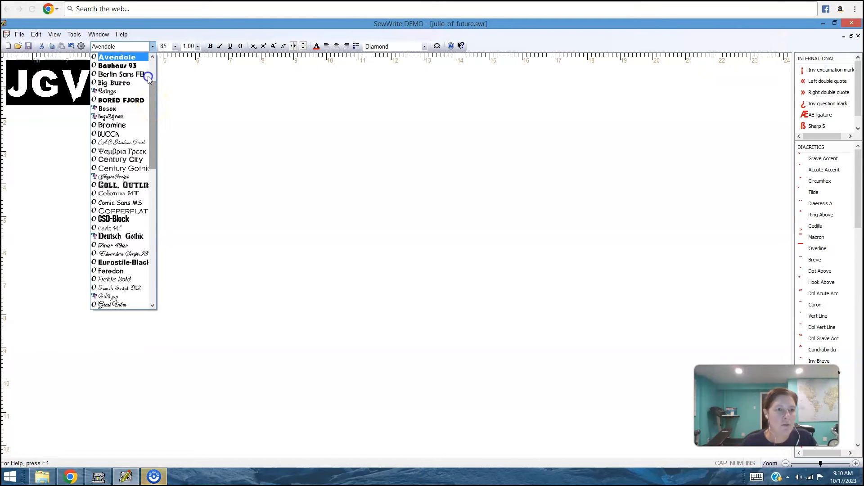
scroll(up, 3)
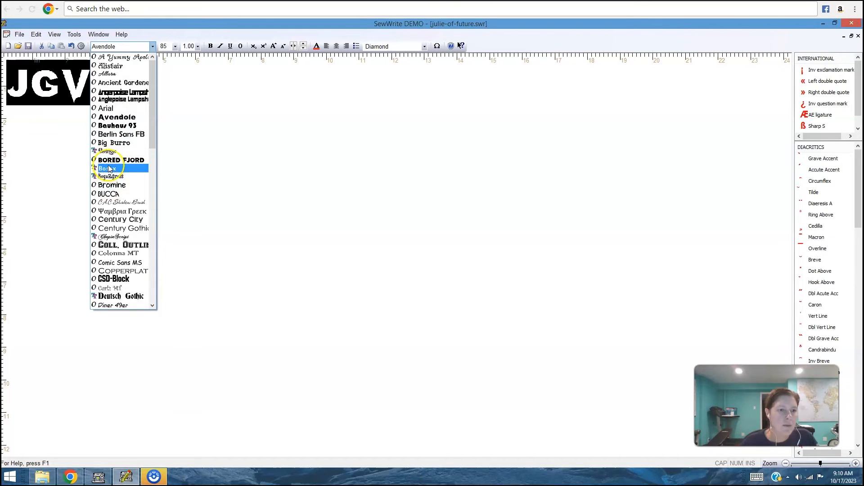
click(109, 65)
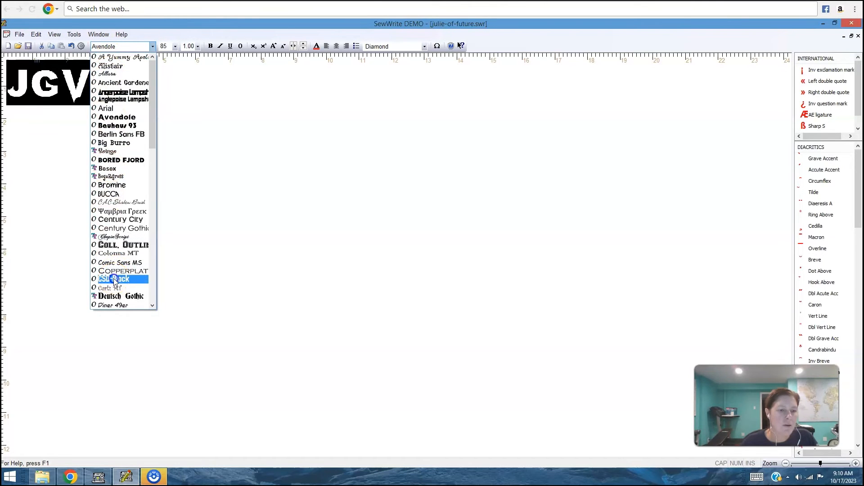
click(117, 279)
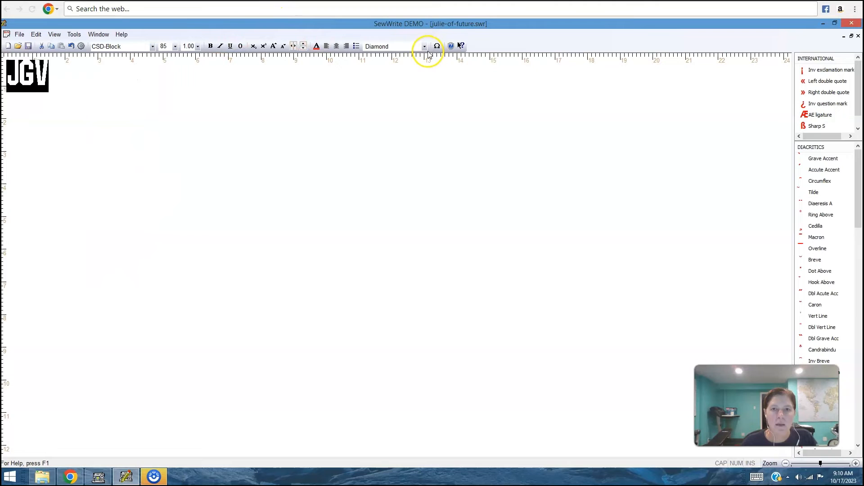
Apply the Large Mid, ctr monogram style so the centre G is enlarged.
click(424, 46)
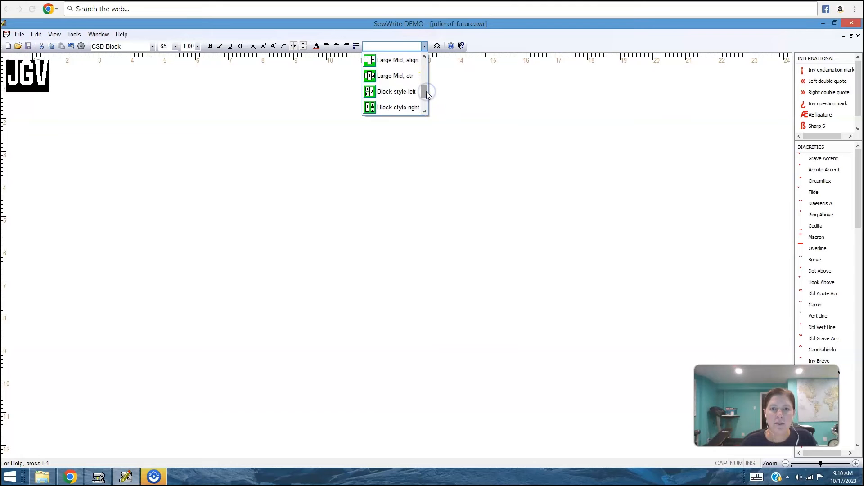
click(394, 75)
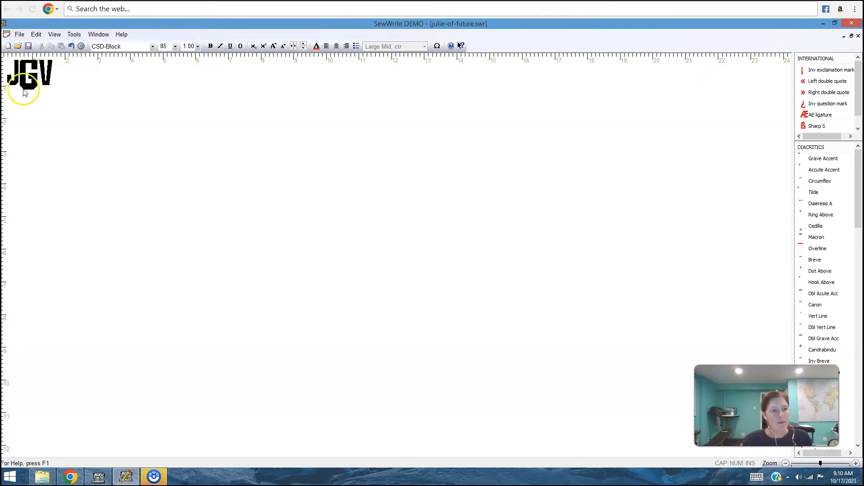
mouse_move(55, 75)
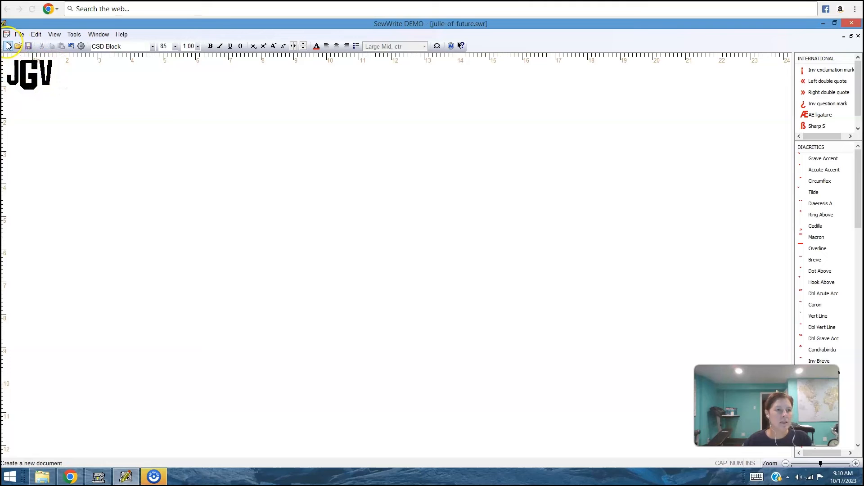
Save the monogram as julie-of-future-monogram with a PES file and return to SewWhat-Pro.
click(19, 34)
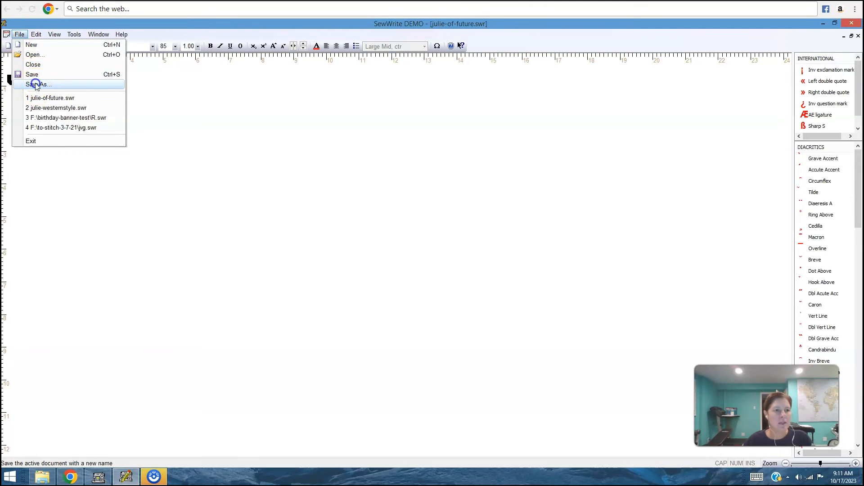
click(38, 84)
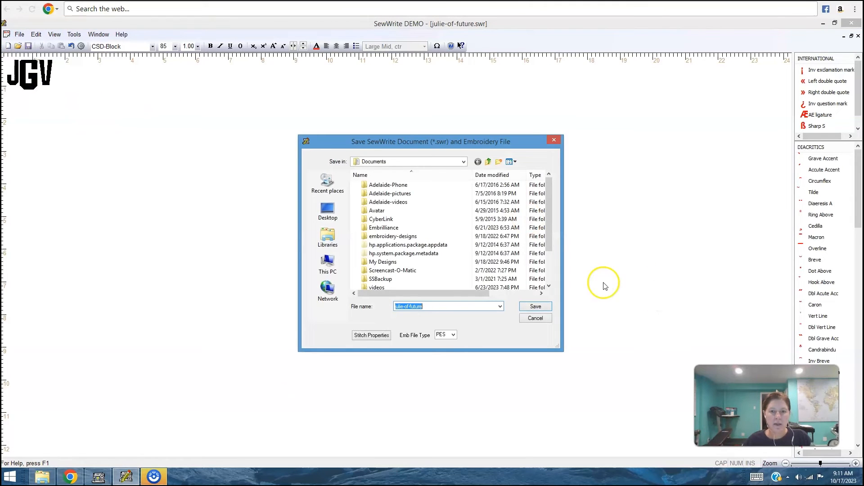
click(434, 306)
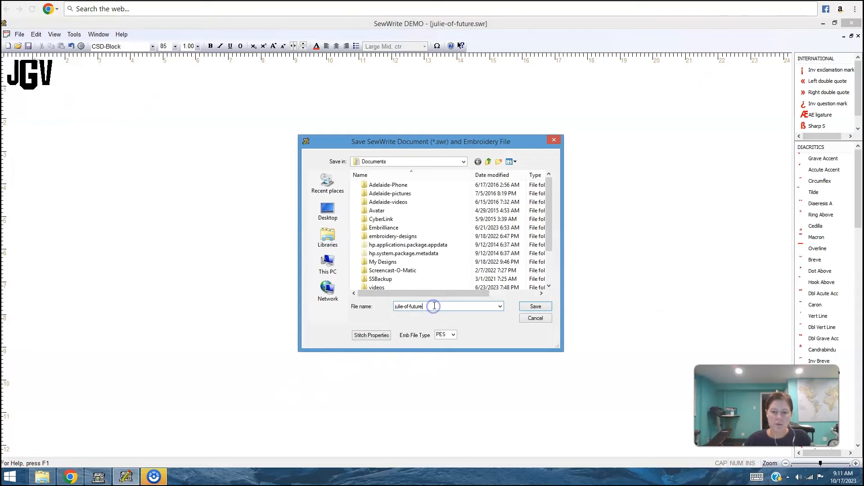
text(-monogram)
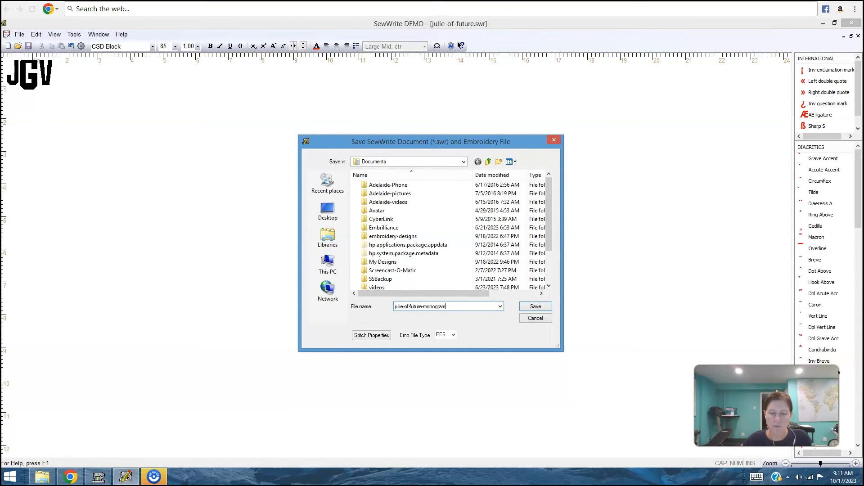
click(534, 307)
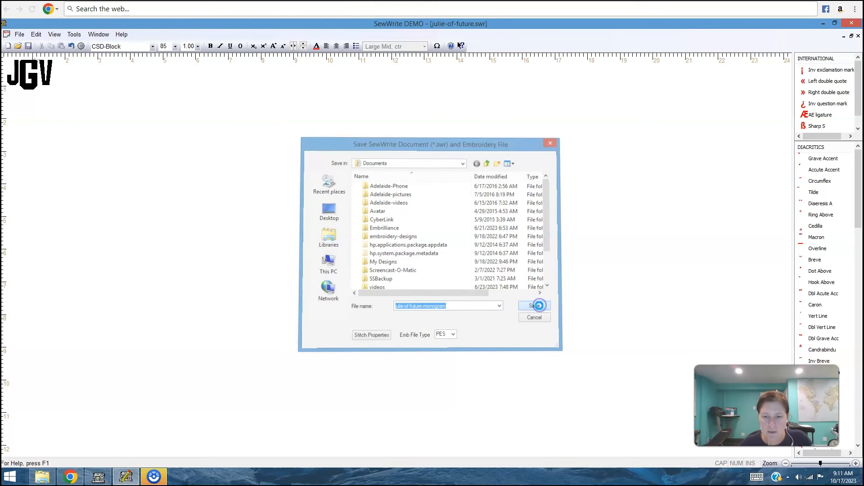
click(534, 306)
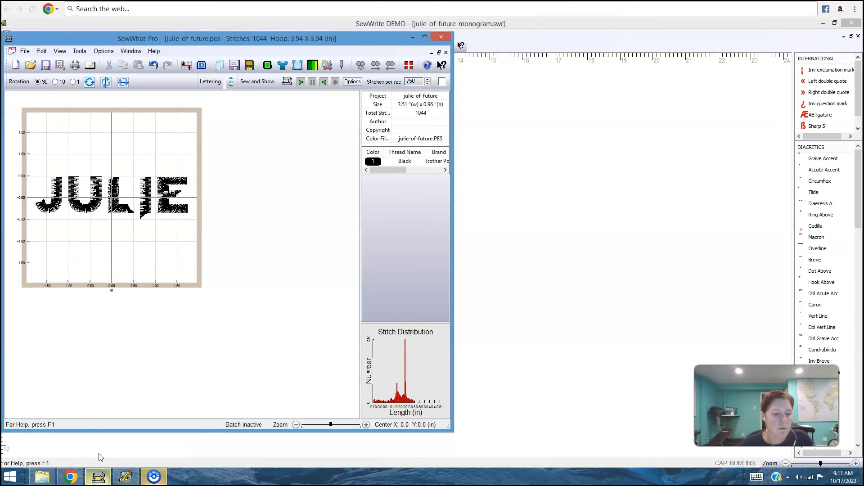
Load julie-of-future-monogram.pes in SewWhat-Pro to preview the 621-stitch JGV monogram.
click(24, 50)
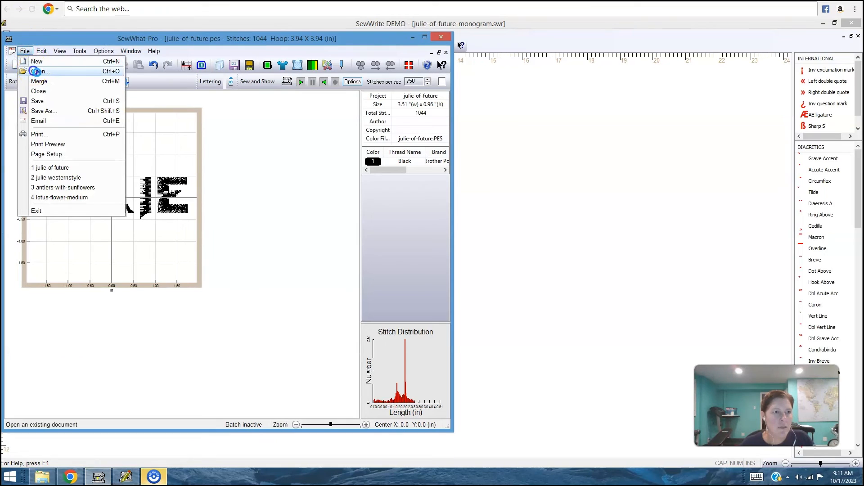
click(41, 71)
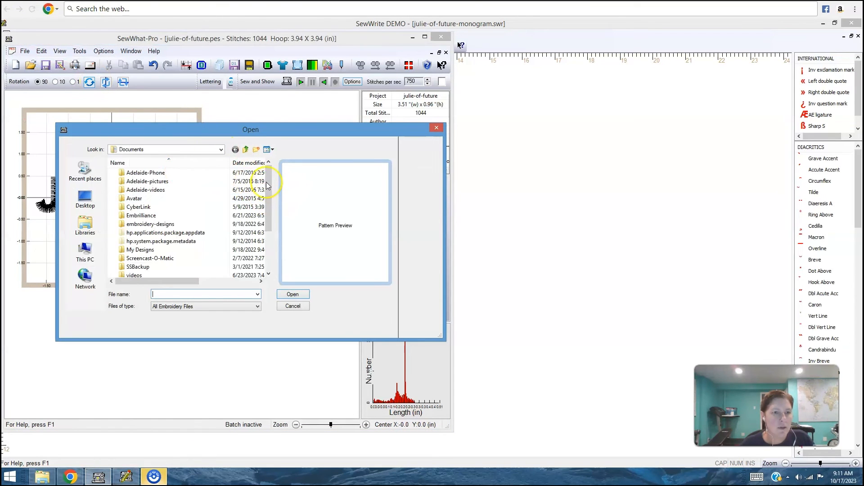
click(158, 249)
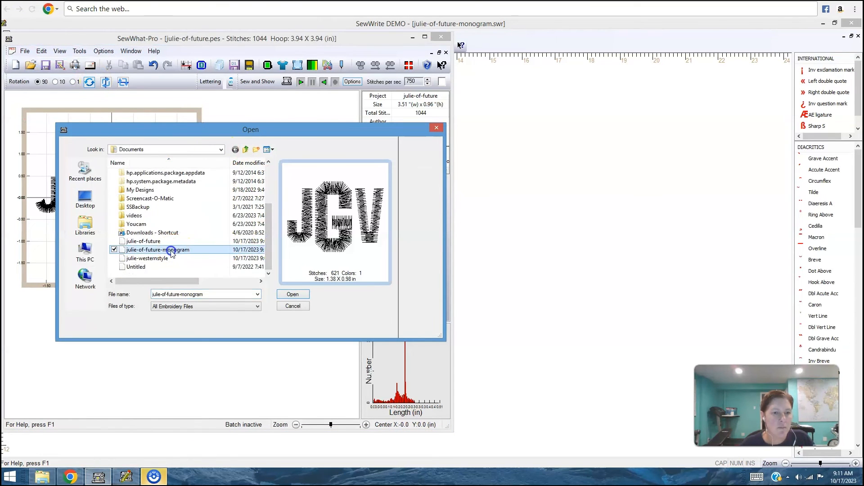
double_click(157, 249)
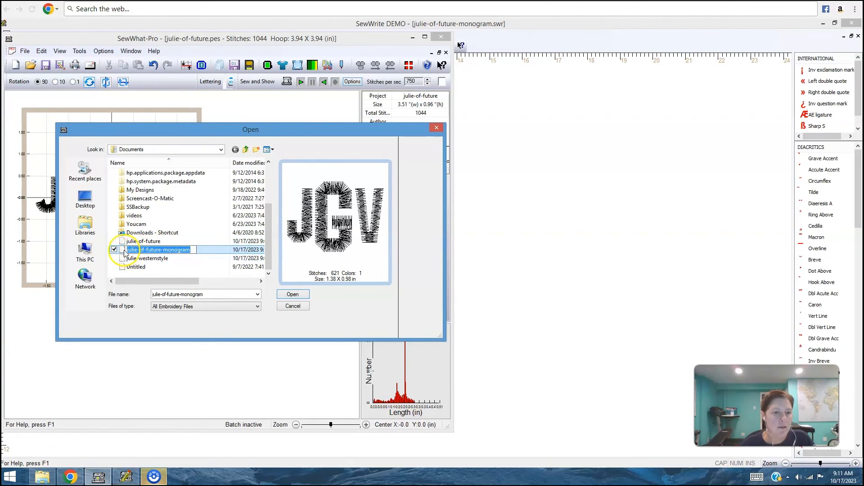
click(292, 293)
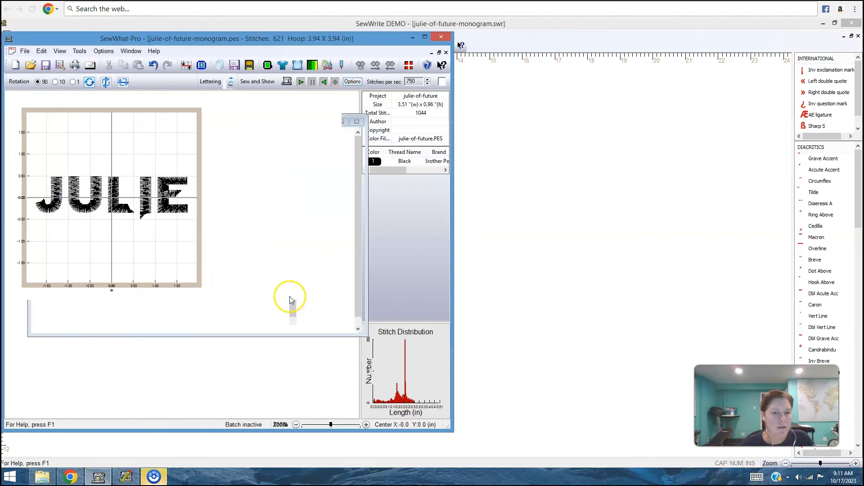